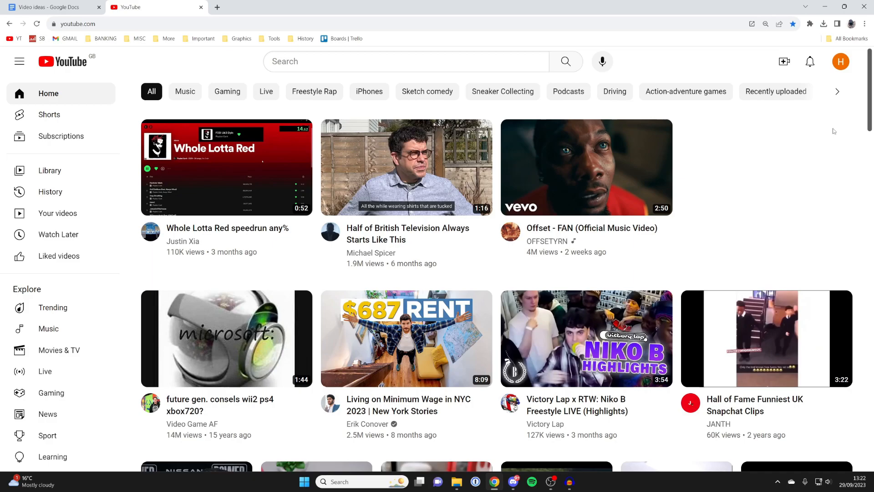
mouse_move(794, 174)
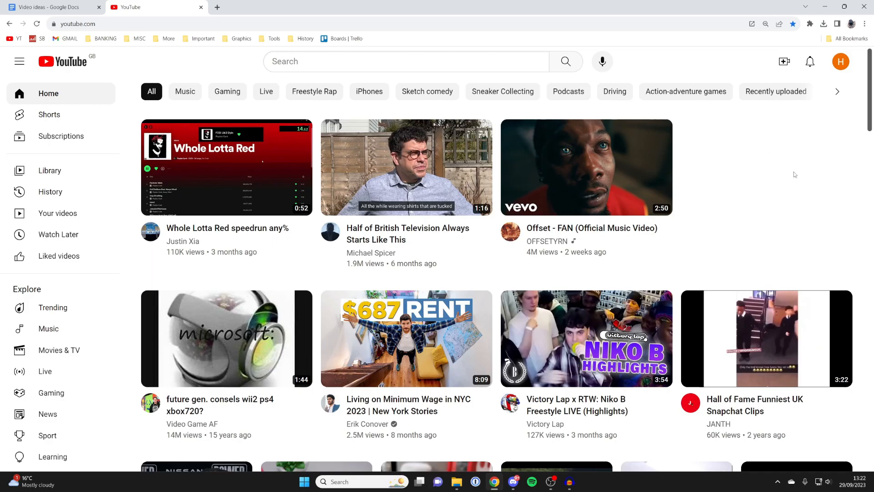
mouse_move(852, 75)
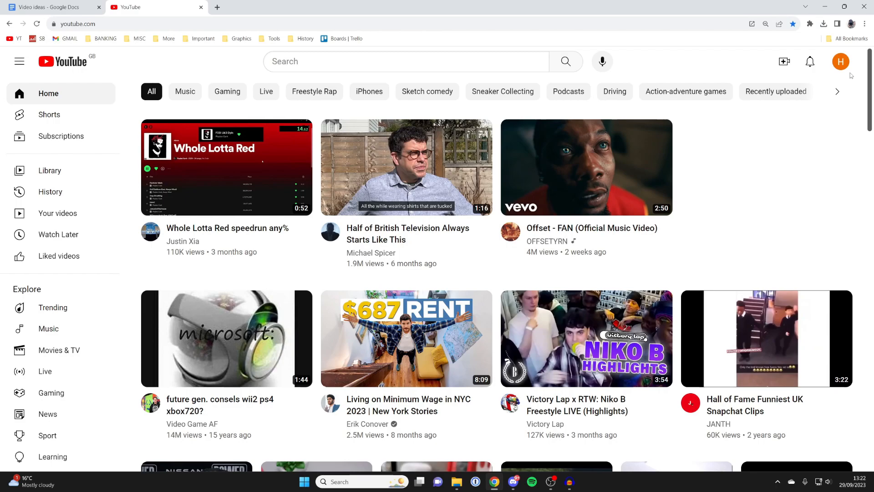
mouse_move(107, 51)
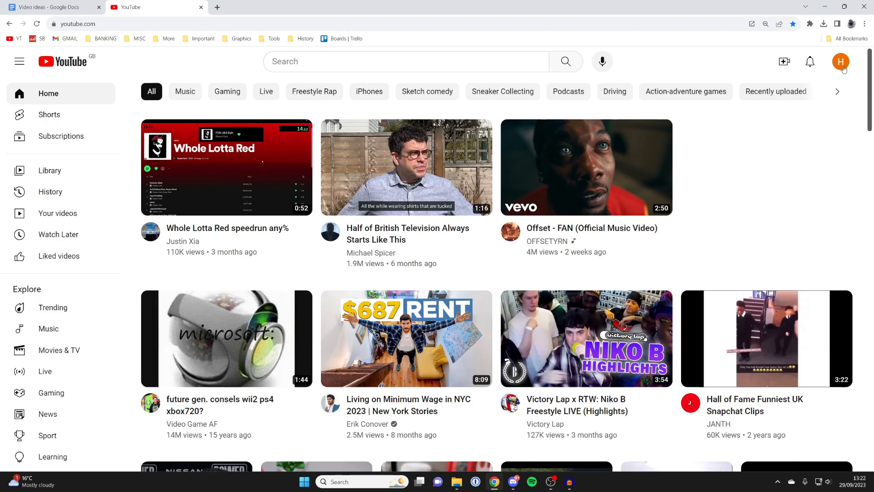
- Set the interface language to Deutsch from the account menu and keep the page untranslated
click(841, 61)
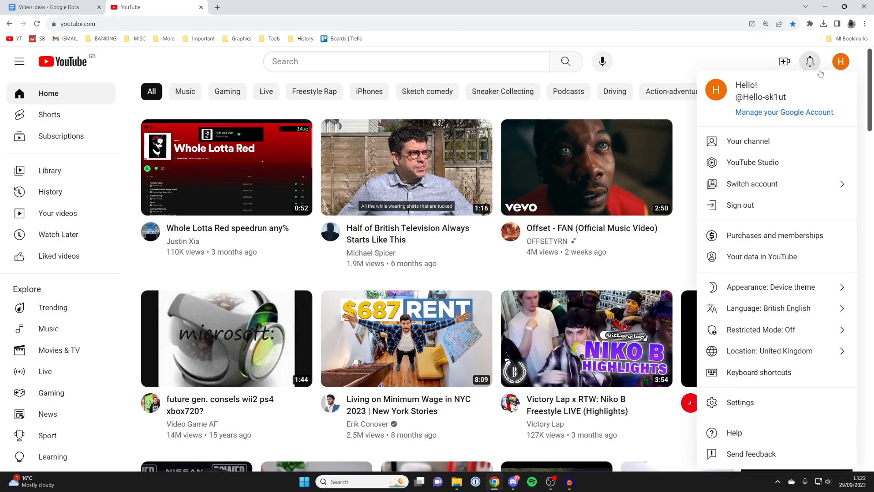
mouse_move(769, 351)
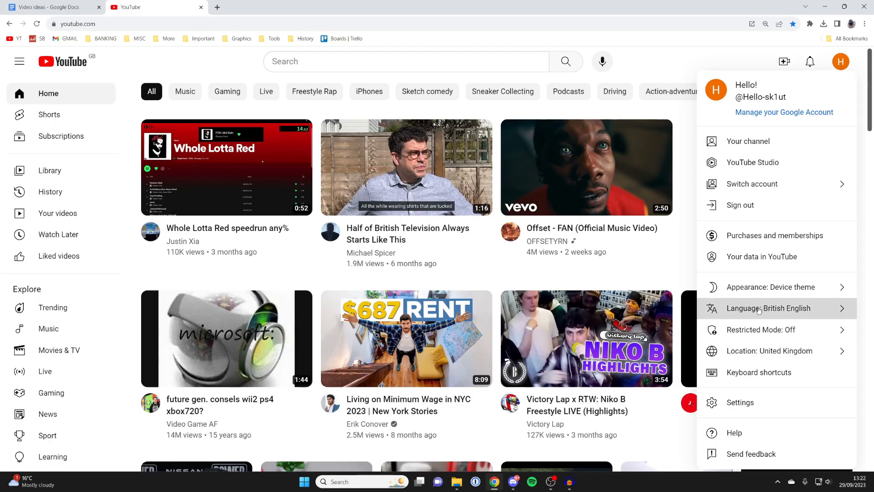
click(769, 308)
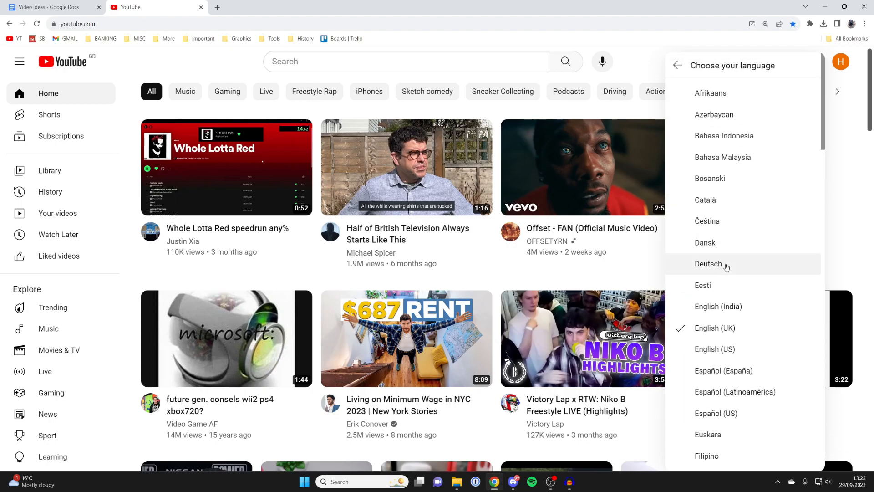
click(709, 264)
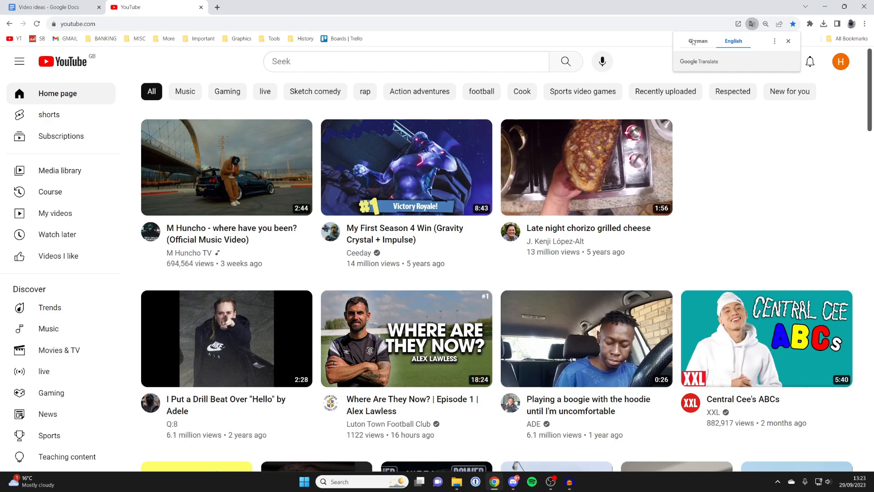
click(697, 41)
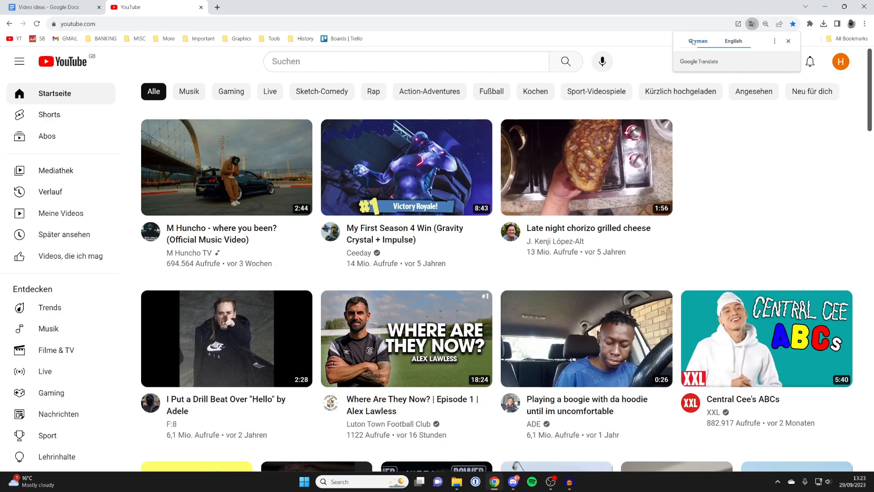
- Dismiss Chrome's translation bubble so the home page stays in original German
click(789, 41)
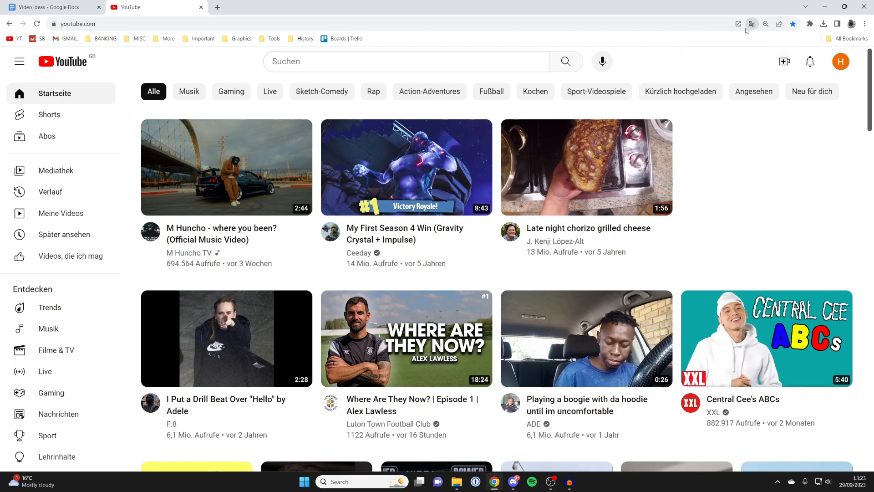
mouse_move(751, 24)
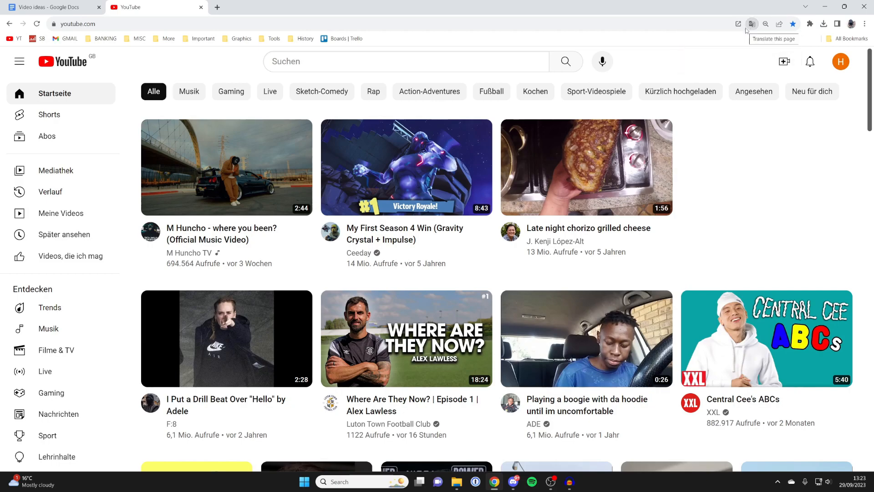
mouse_move(61, 262)
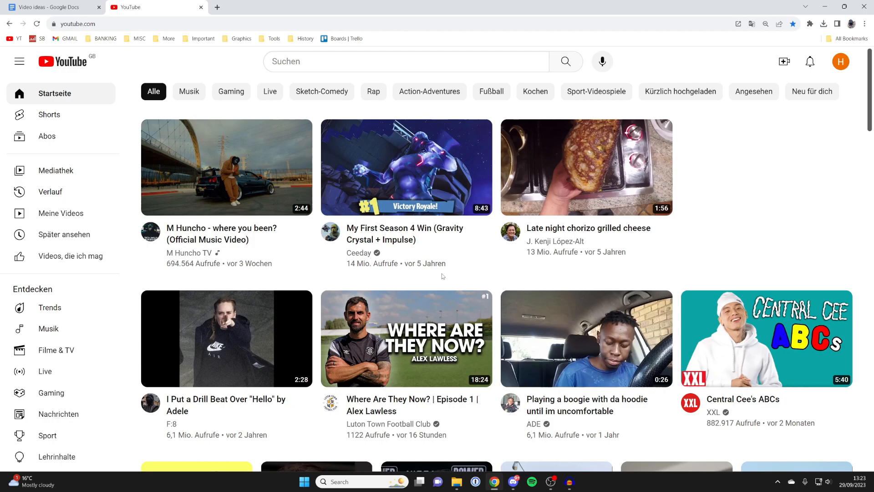
mouse_move(359, 87)
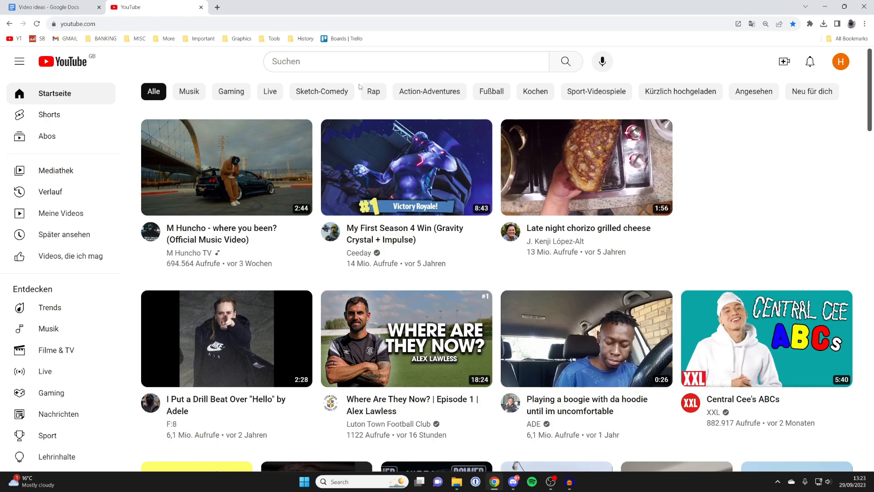
mouse_move(742, 148)
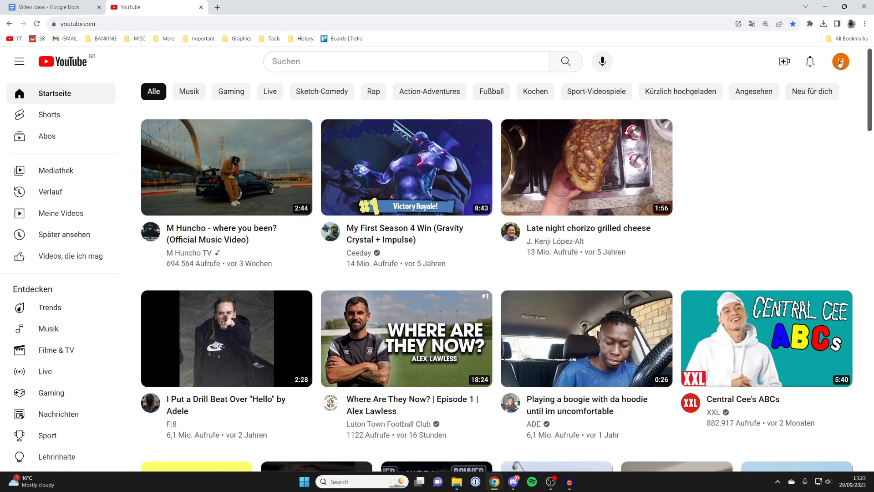
- Set the location to Brasilien from the German account menu's Ort list
click(841, 61)
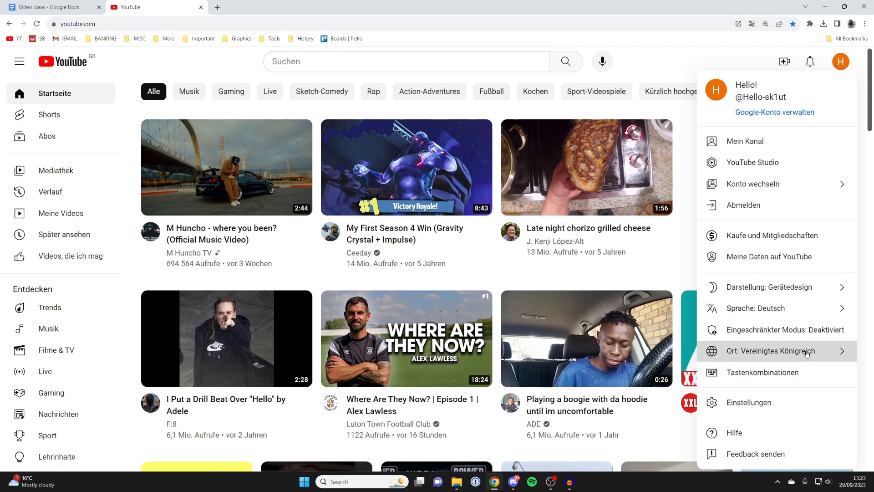
click(774, 351)
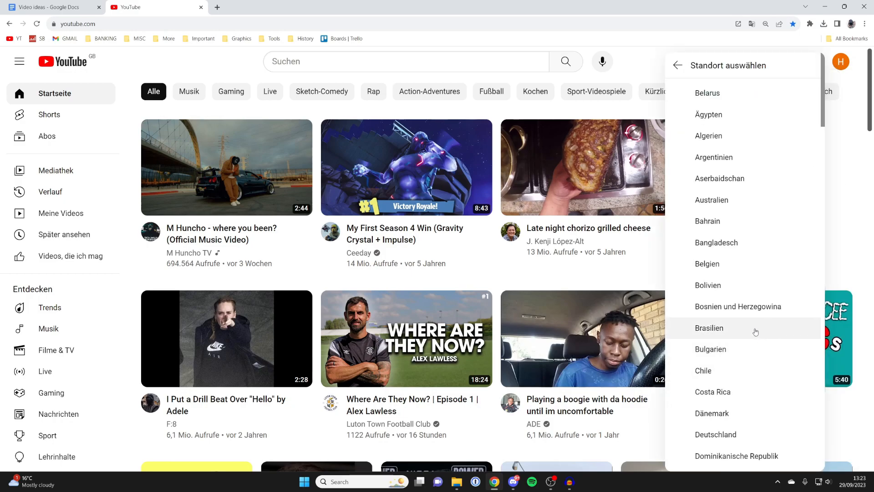
click(710, 328)
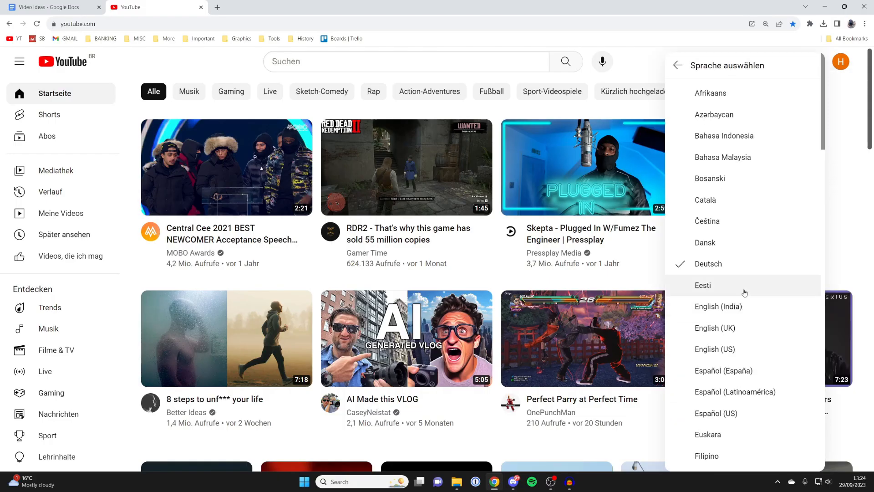
- Choose English (UK) in the Sprache auswählen list and review the account menu
click(703, 285)
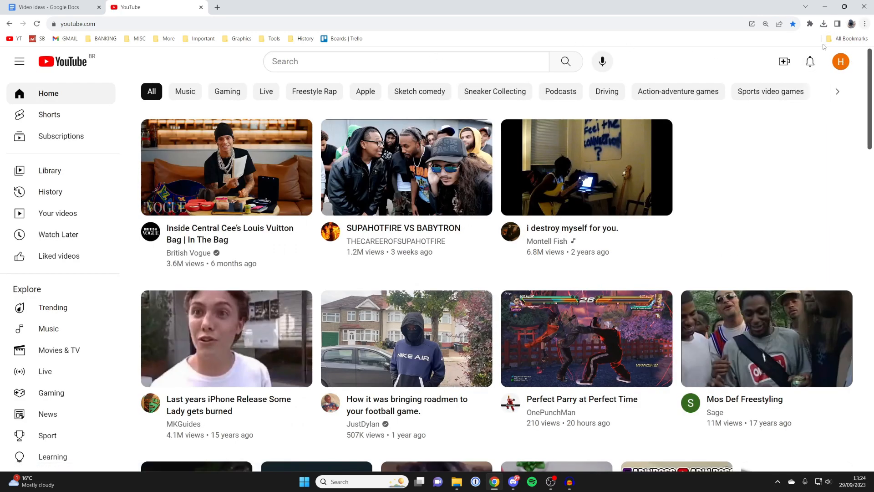
click(841, 61)
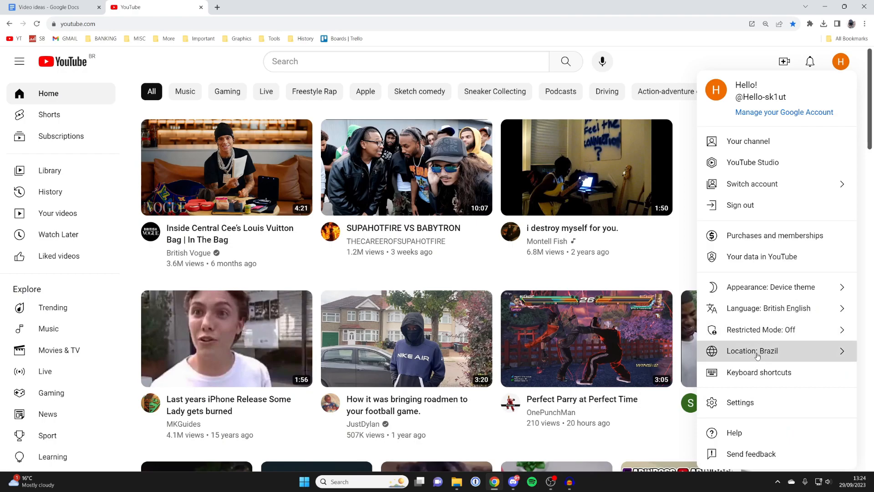
- Set the location back to United Kingdom in place of Brazil
click(752, 351)
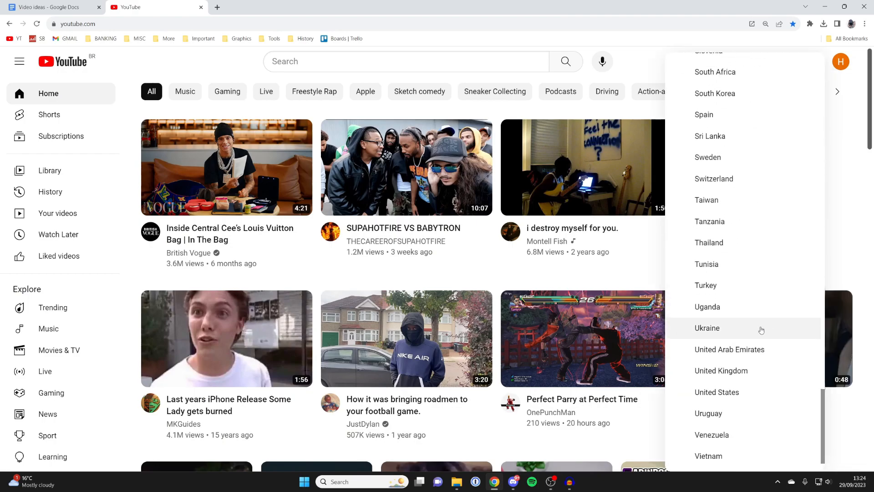
click(721, 371)
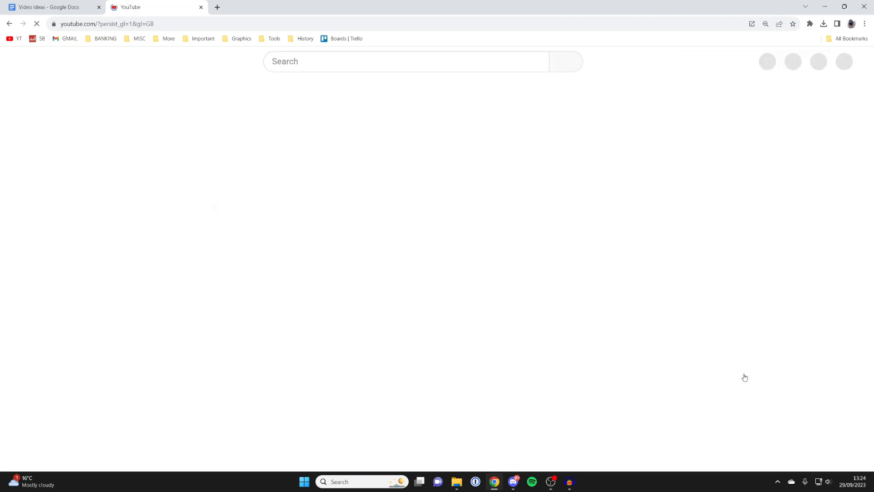